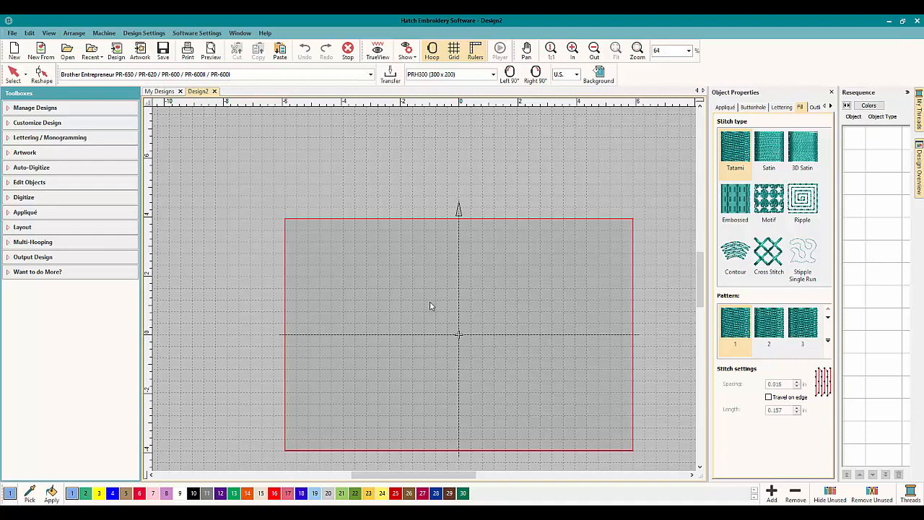
mouse_move(433, 181)
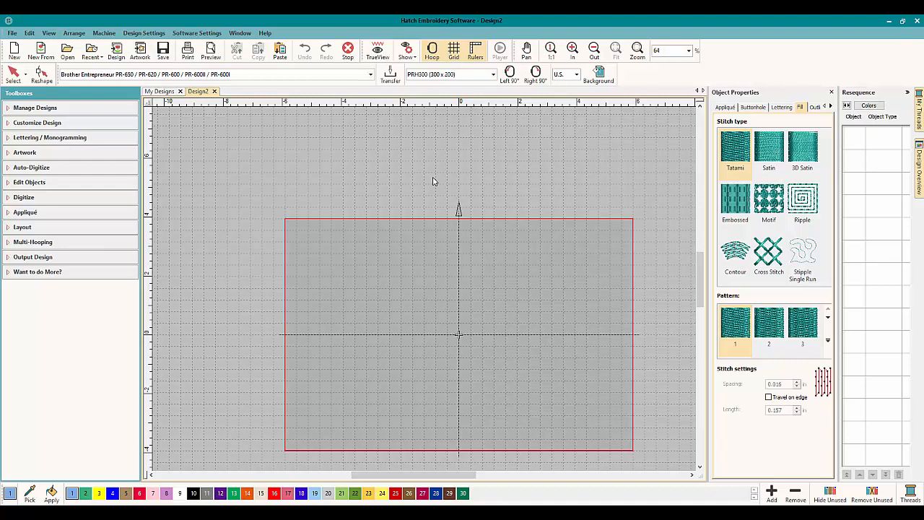
mouse_move(588, 376)
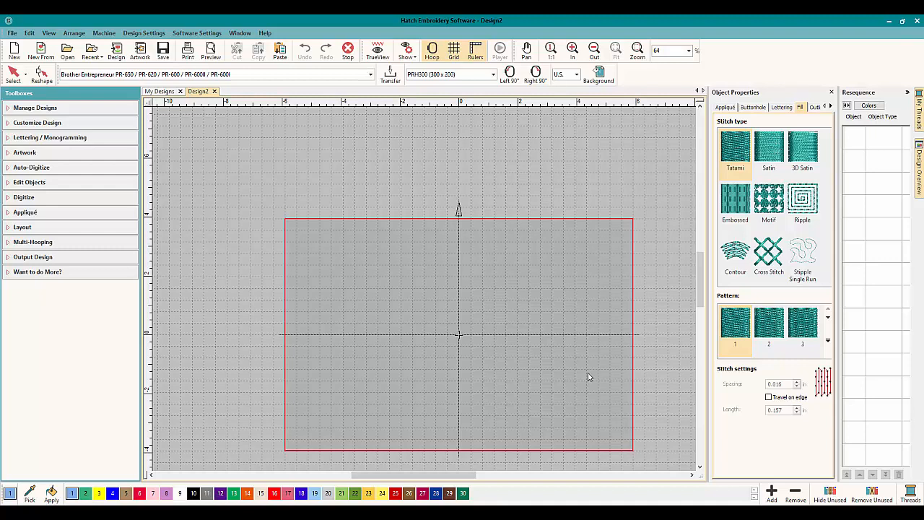
mouse_move(447, 268)
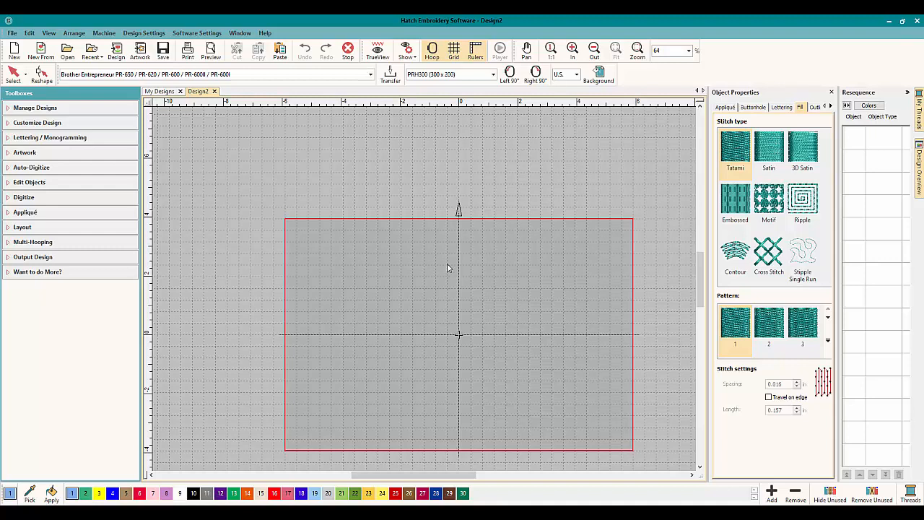
mouse_move(249, 164)
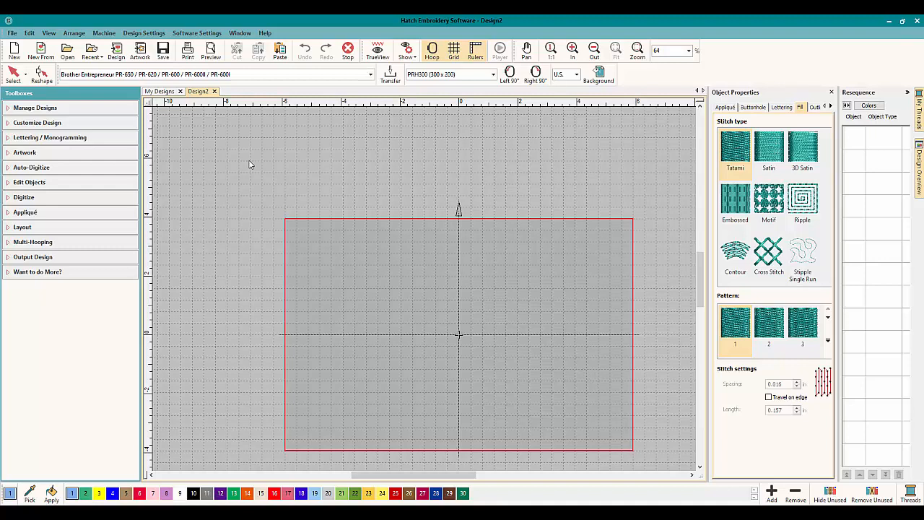
mouse_move(117, 142)
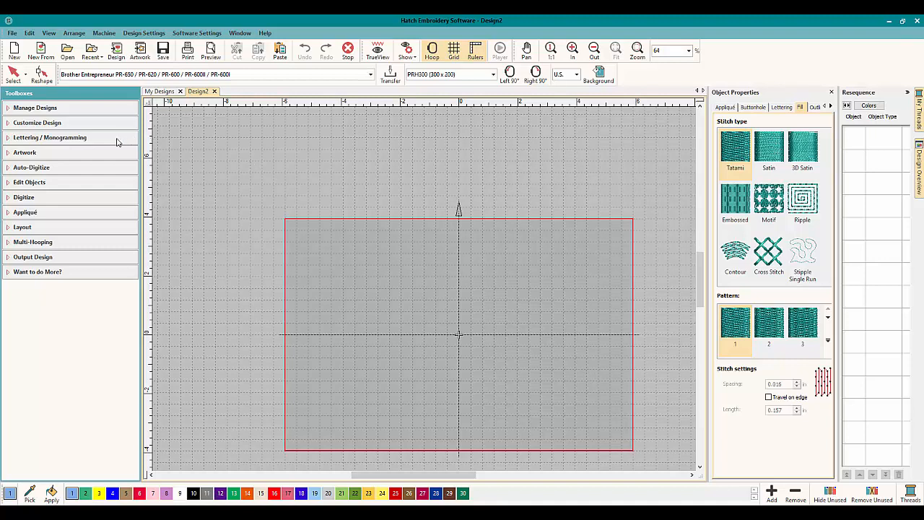
mouse_move(34, 135)
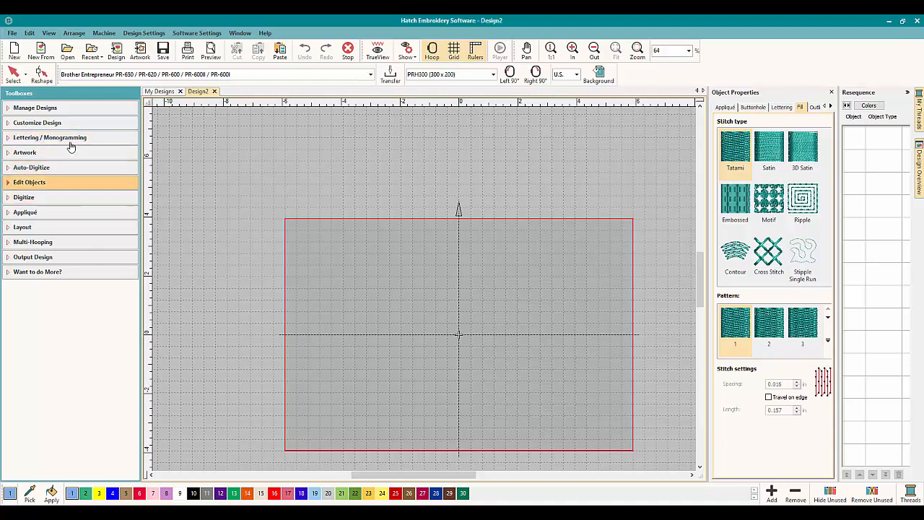
Create a new lettering object reading 'OML loves Hatch' with the Lettering tool.
click(50, 137)
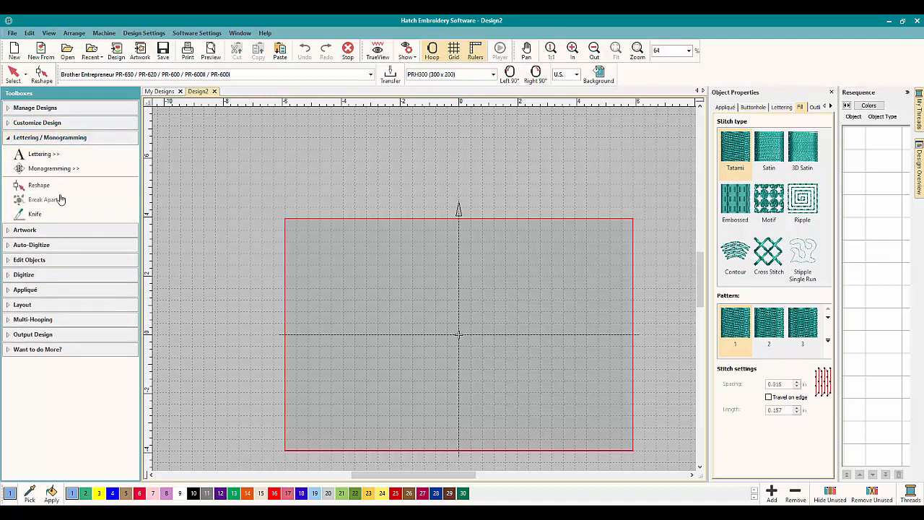
mouse_move(43, 154)
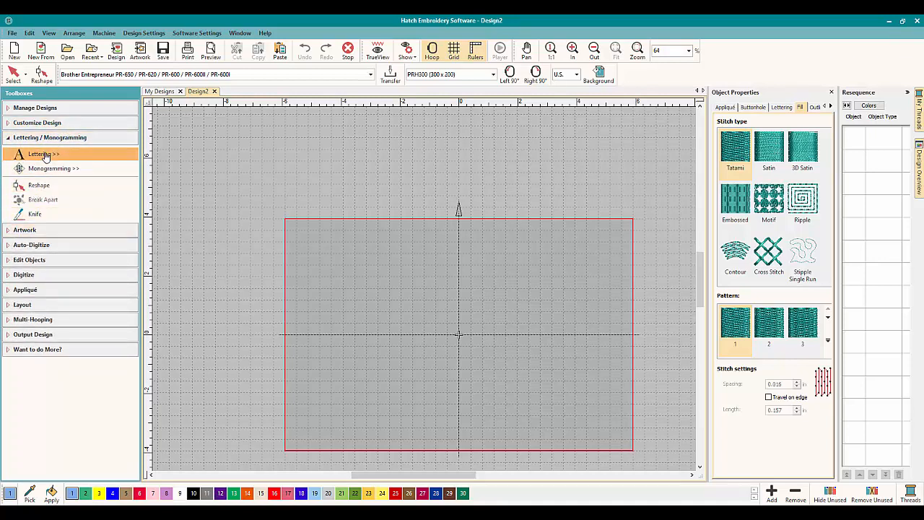
click(44, 154)
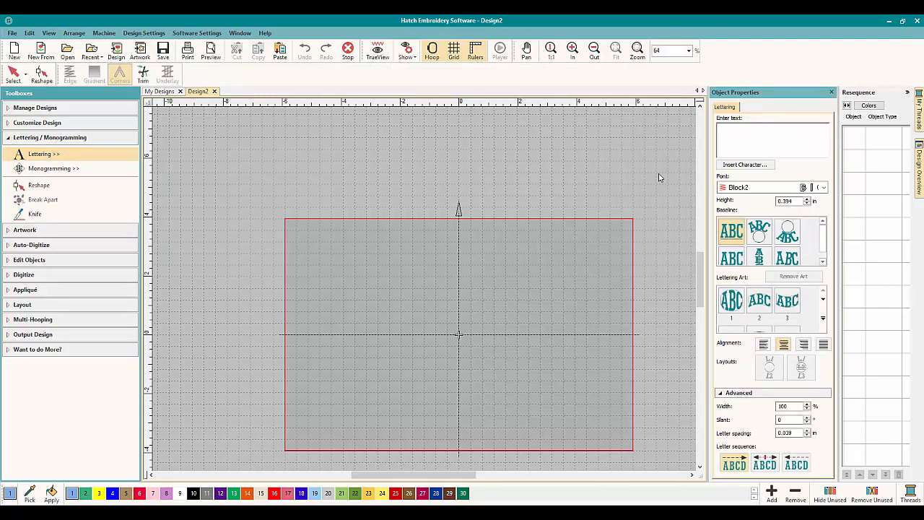
text(OML)
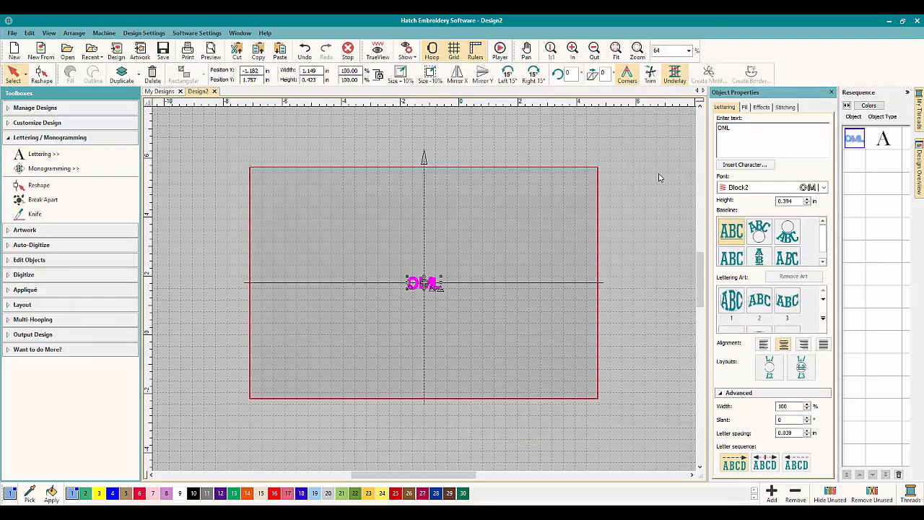
text(loves ha)
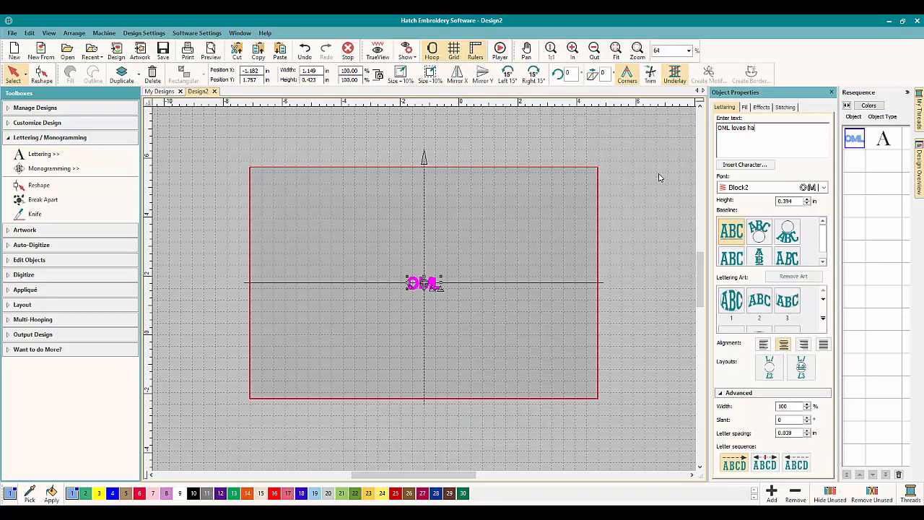
text(tch)
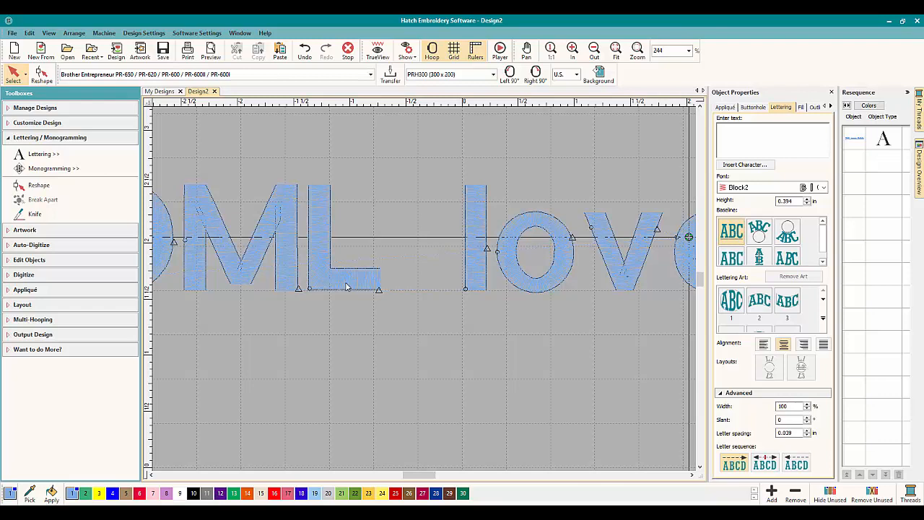
mouse_move(301, 299)
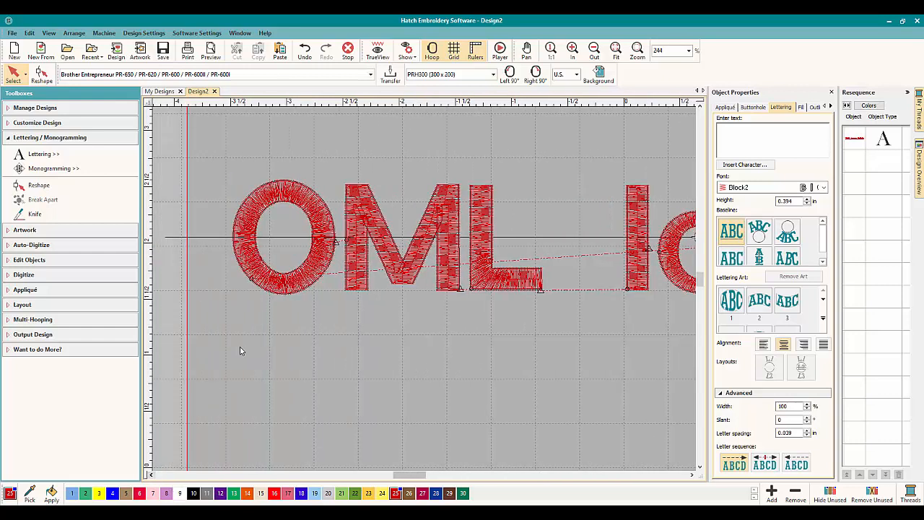
Select the 'OML loves Hatch' lettering object in the hoop.
click(397, 239)
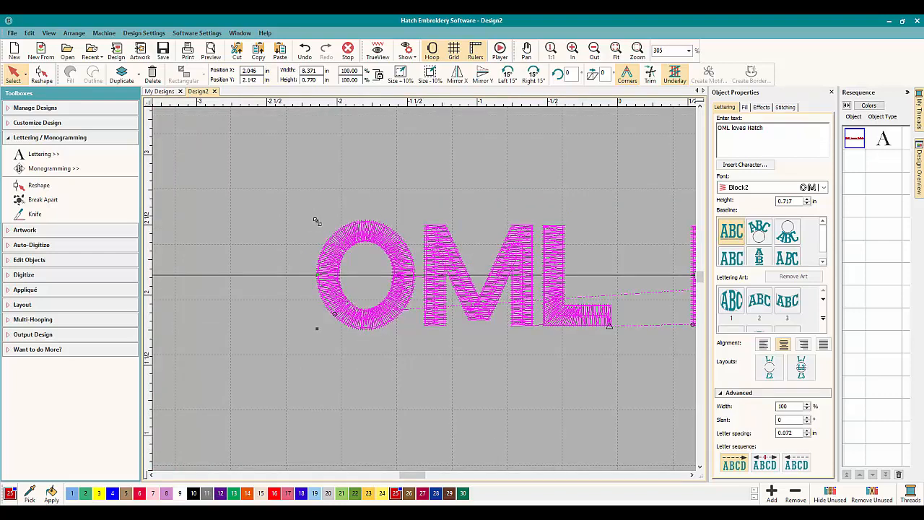
mouse_move(316, 220)
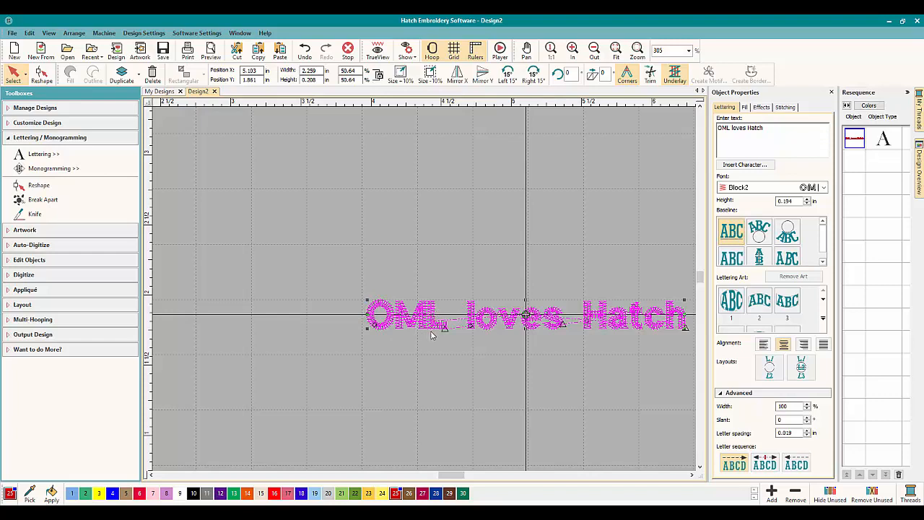
mouse_move(534, 327)
text(2.000)
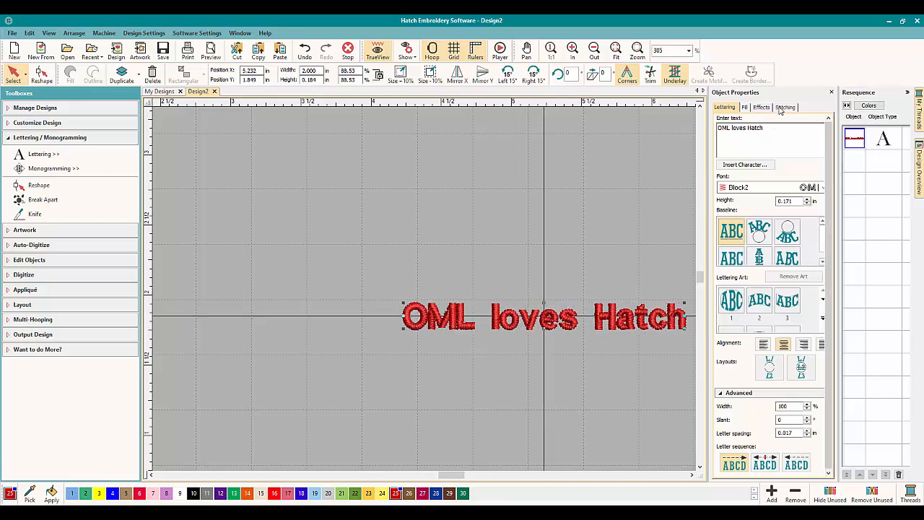
In Stitching properties, set Underlay 1 to Edge Run after briefly trying Double Zigzag.
click(784, 106)
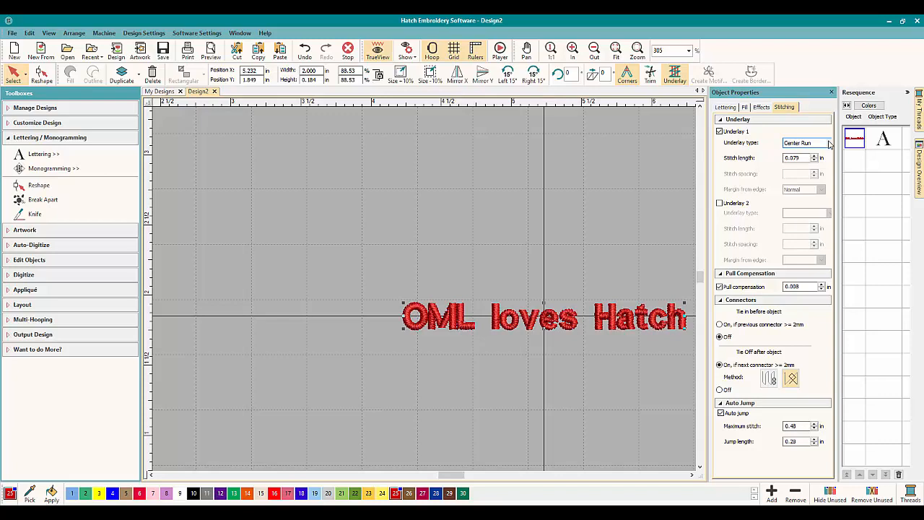
click(828, 142)
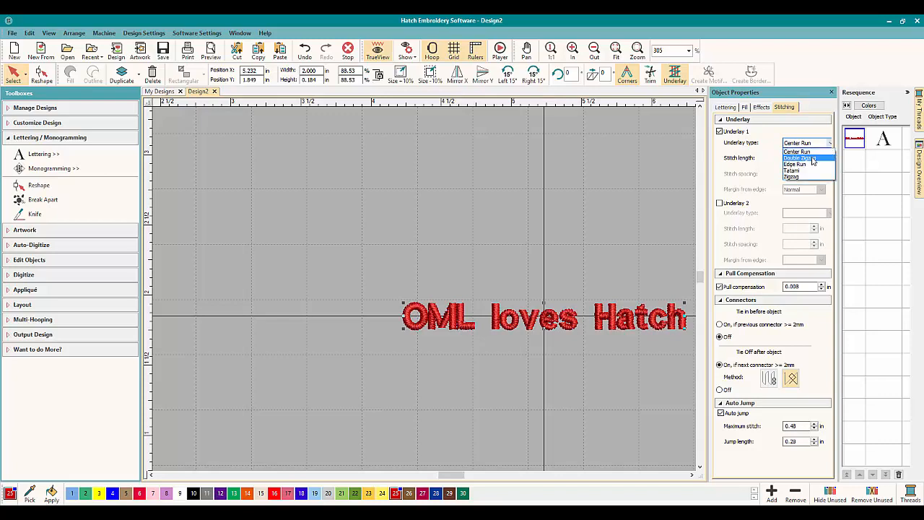
click(800, 157)
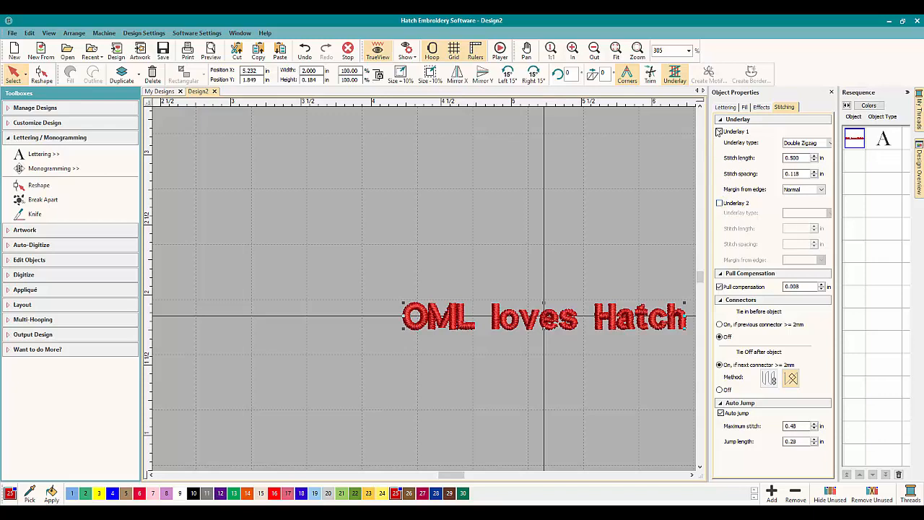
click(718, 132)
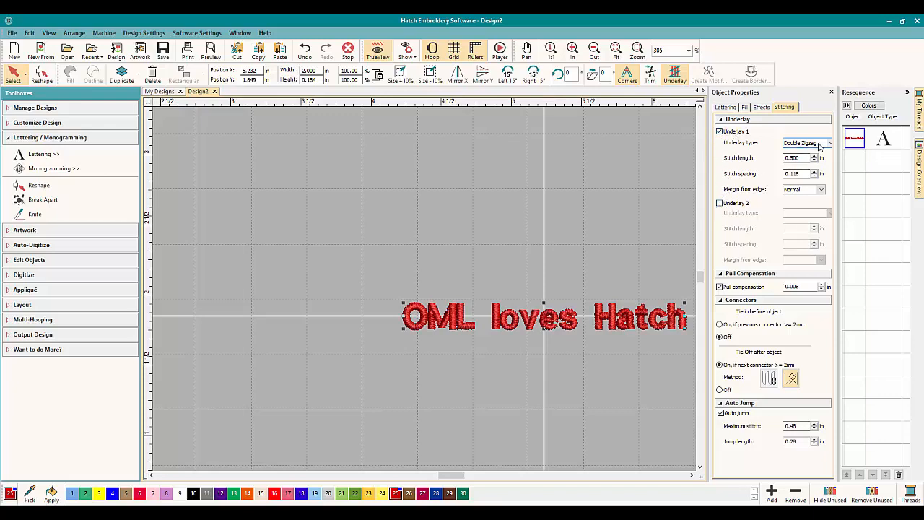
mouse_move(750, 180)
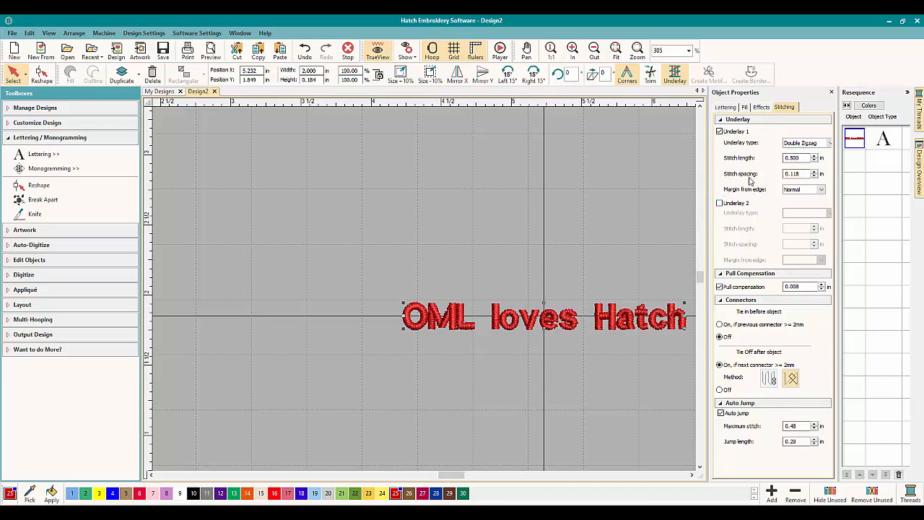
mouse_move(805, 197)
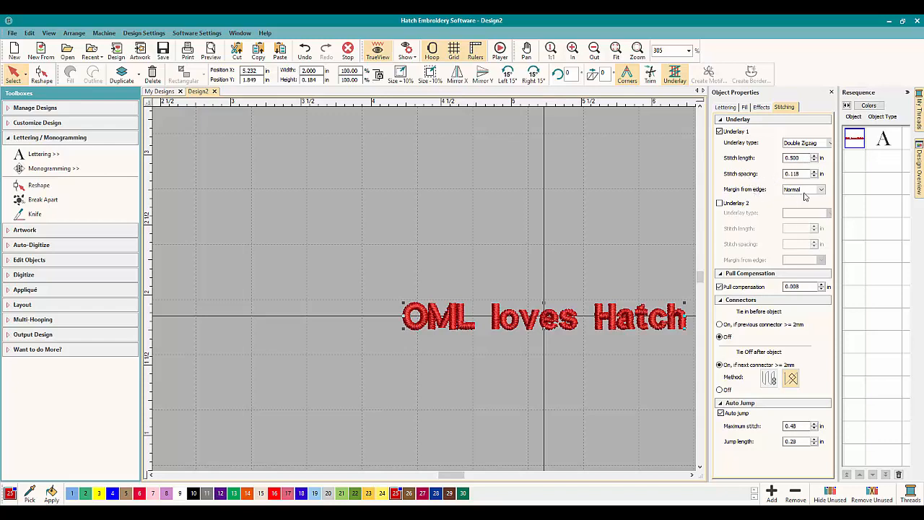
mouse_move(778, 154)
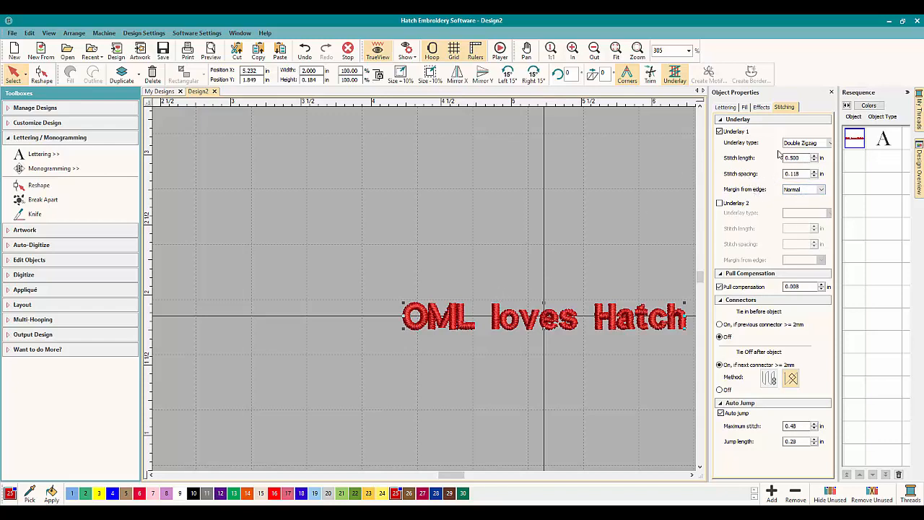
click(828, 142)
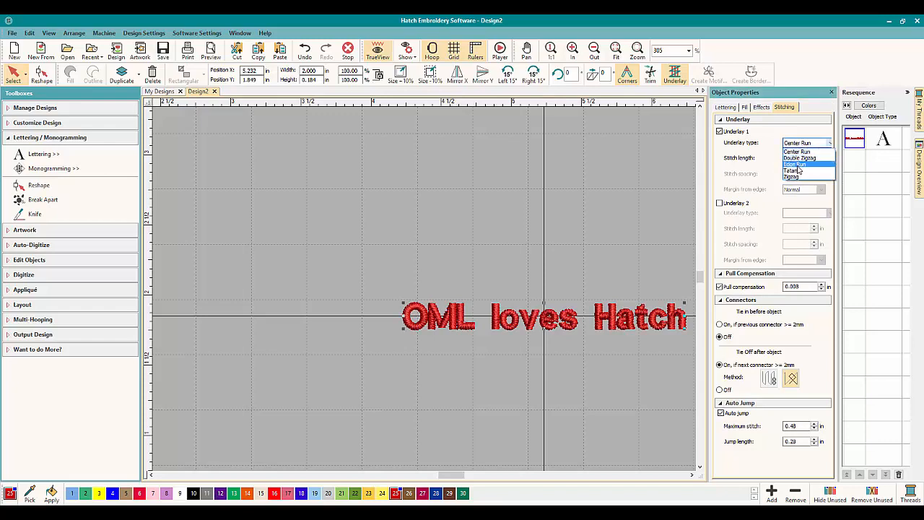
click(796, 164)
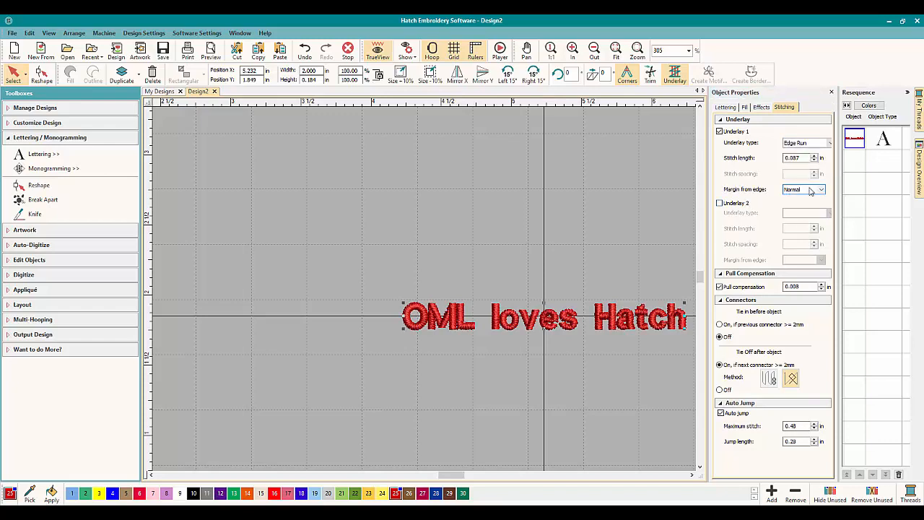
click(820, 189)
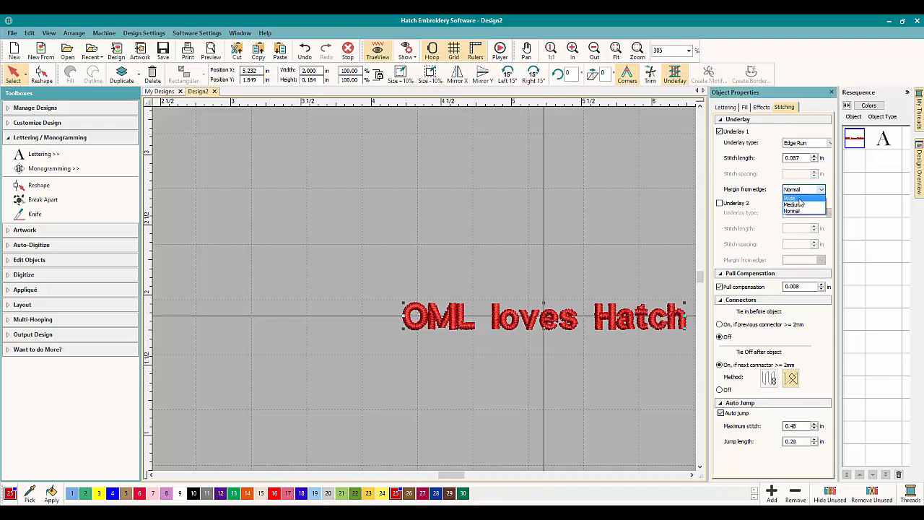
mouse_move(793, 212)
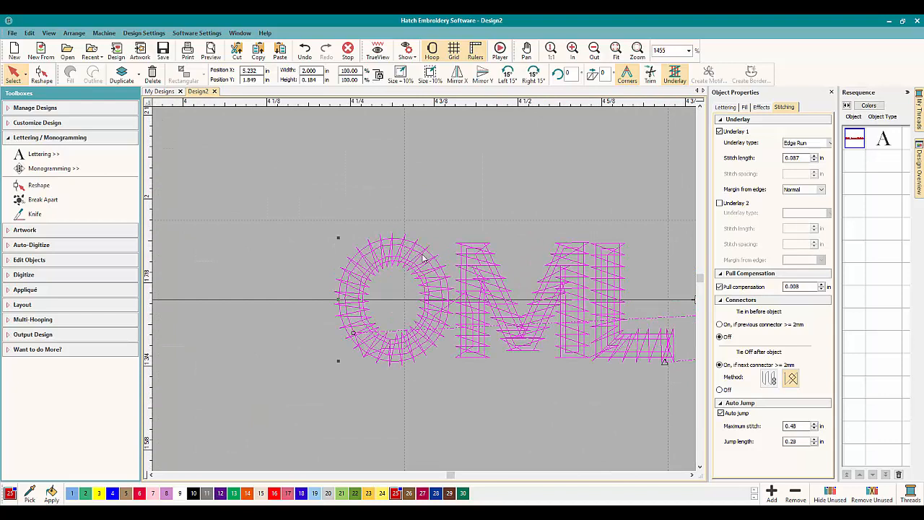
mouse_move(403, 247)
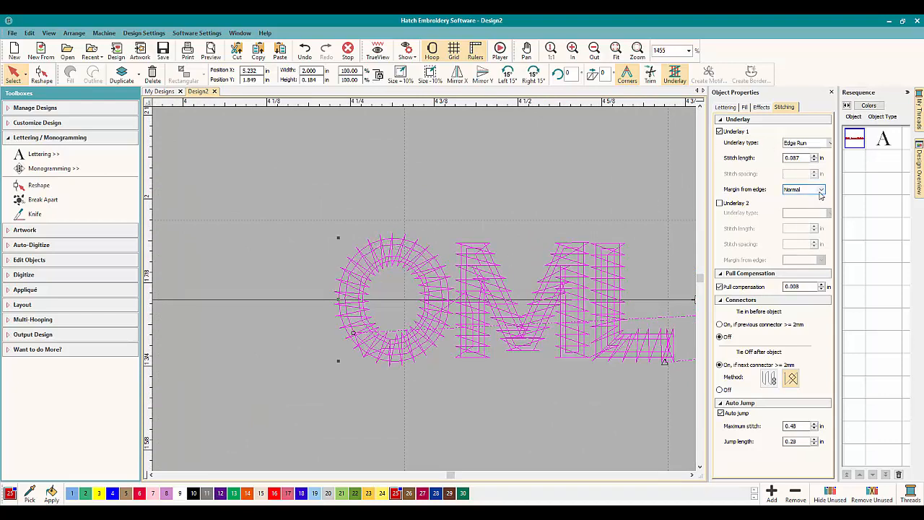
Try other margin-from-edge options, then return the margin to Normal.
click(819, 190)
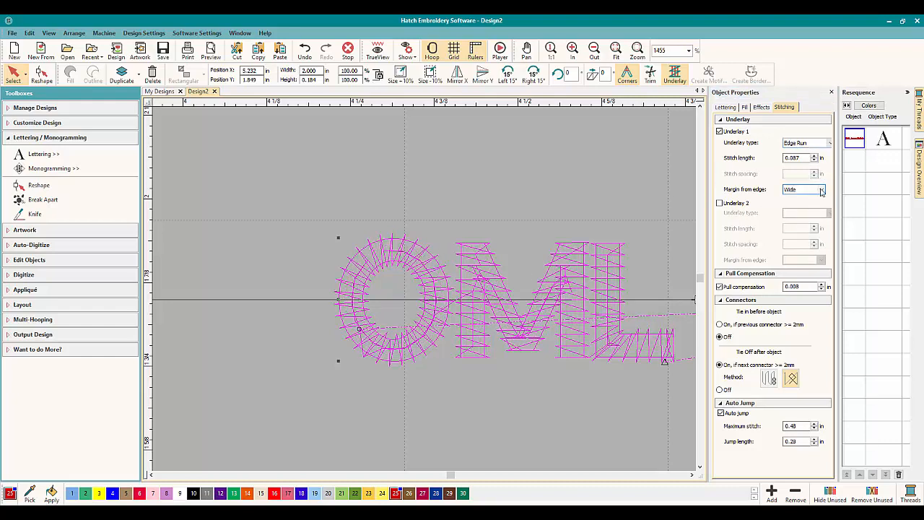
click(793, 190)
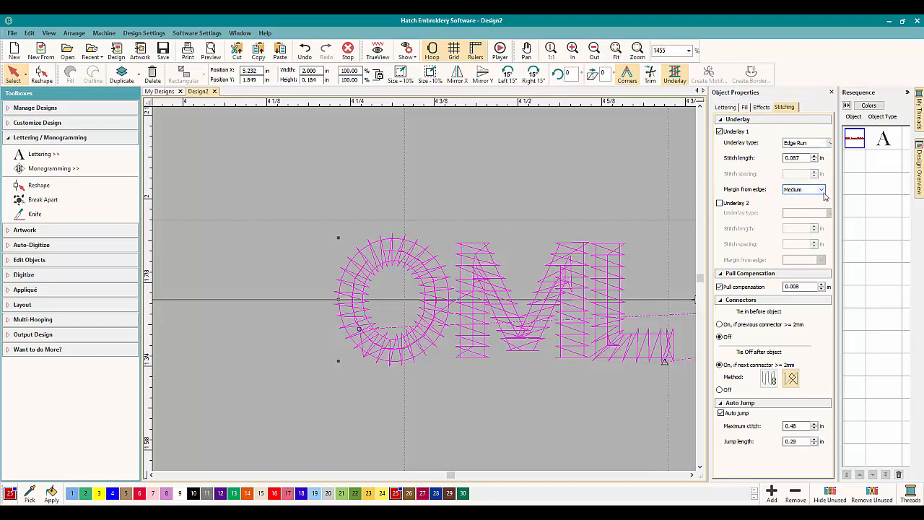
click(819, 189)
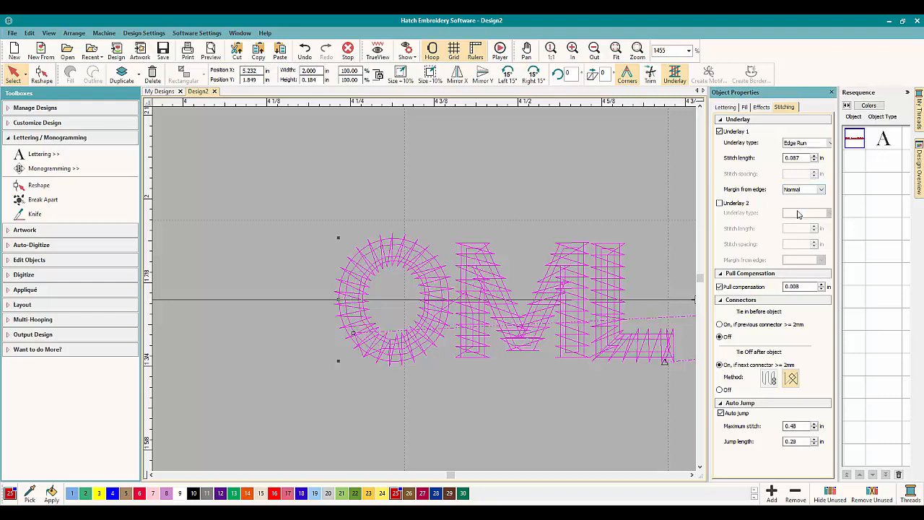
mouse_move(415, 216)
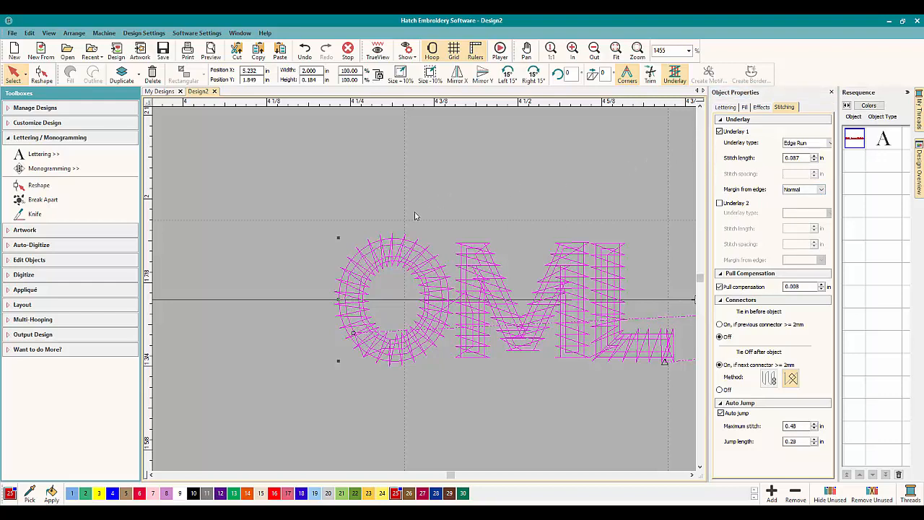
mouse_move(498, 287)
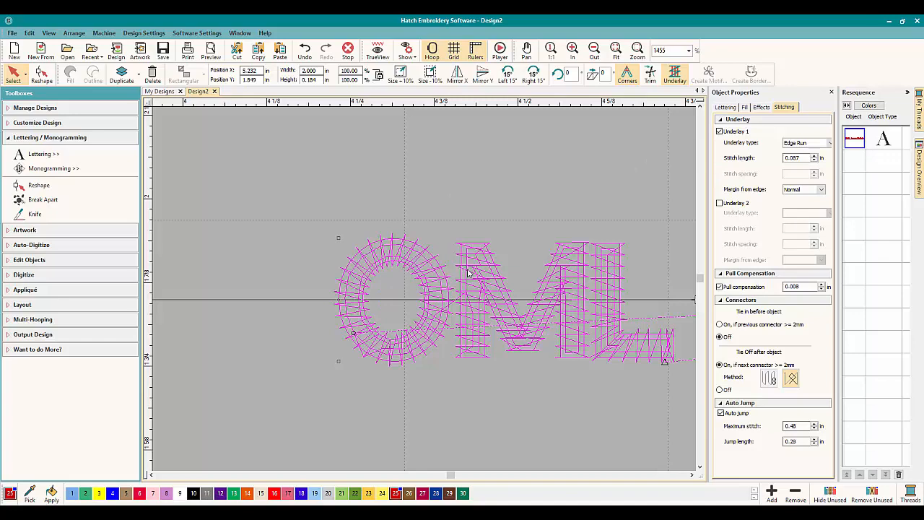
Drag a corner handle to scale the lettering past 3 inches wide, then adjust the view.
drag(339, 238, 305, 213)
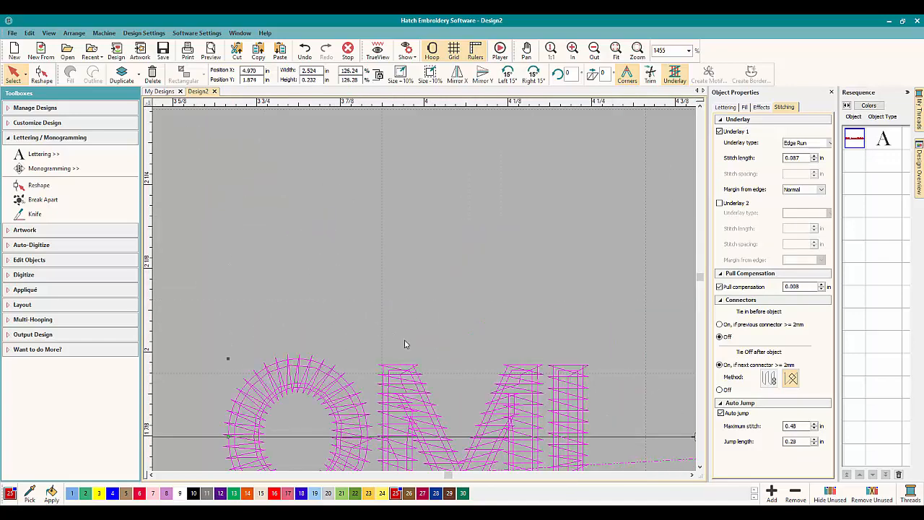
click(593, 50)
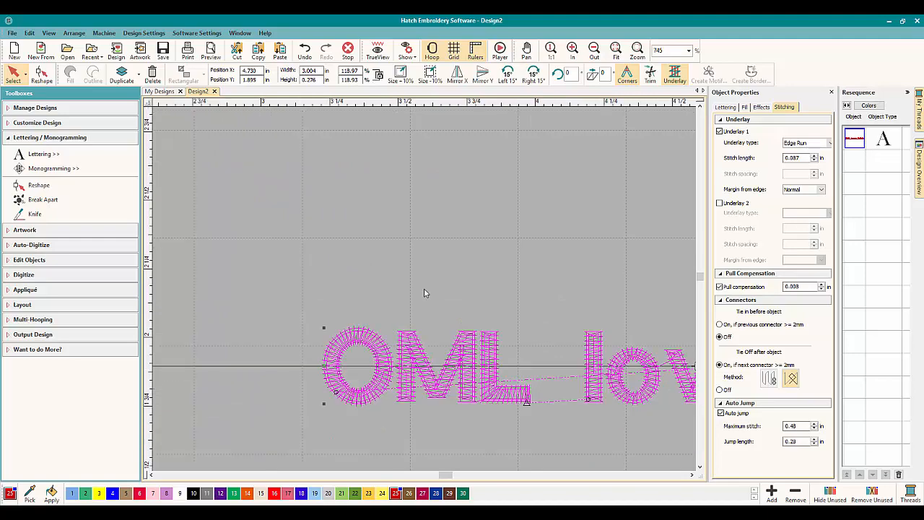
click(615, 51)
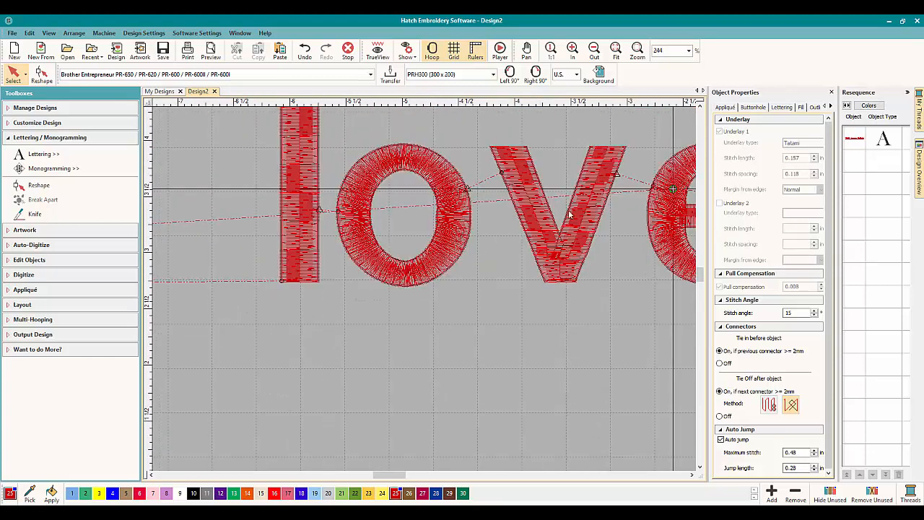
mouse_move(451, 205)
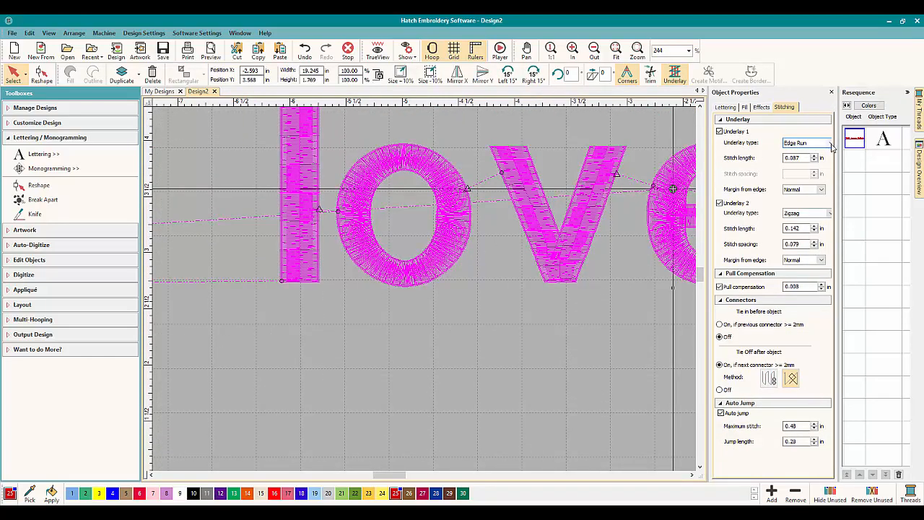
Set Underlay 1 to Double Zigzag and Underlay 2 to Edge Run.
click(829, 143)
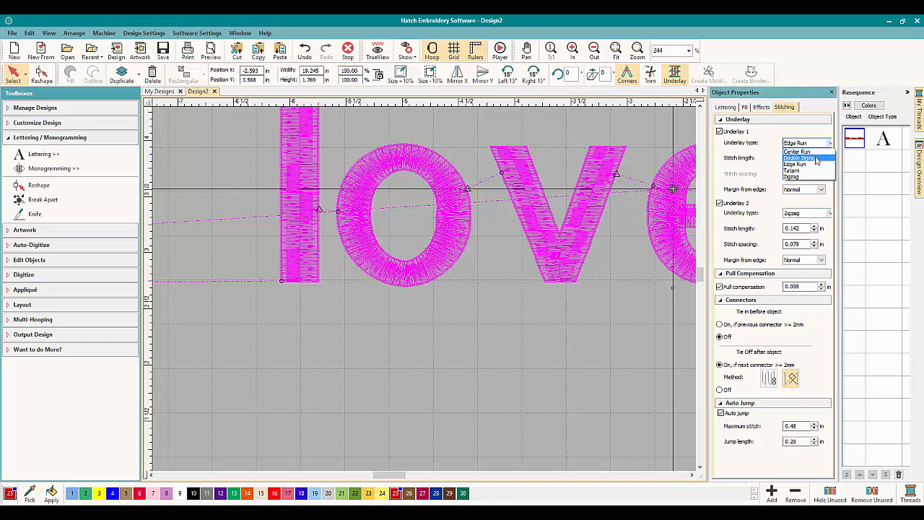
click(799, 157)
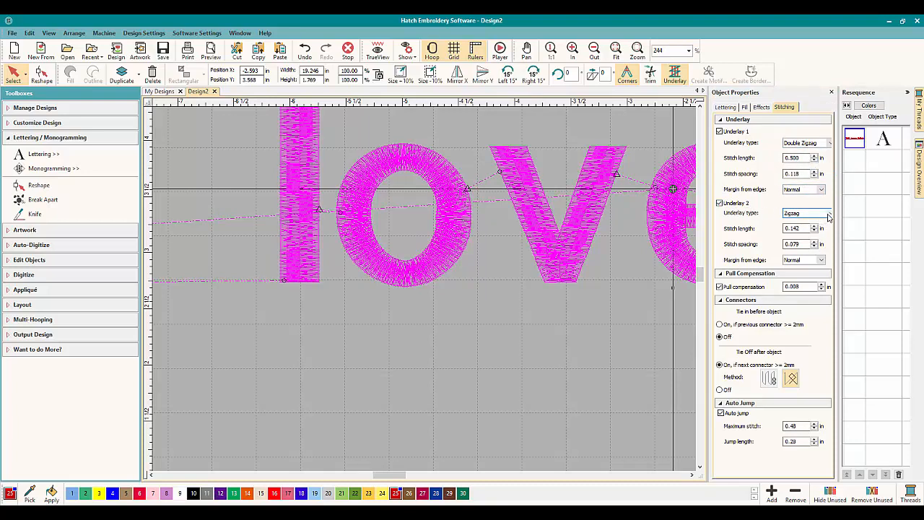
click(828, 213)
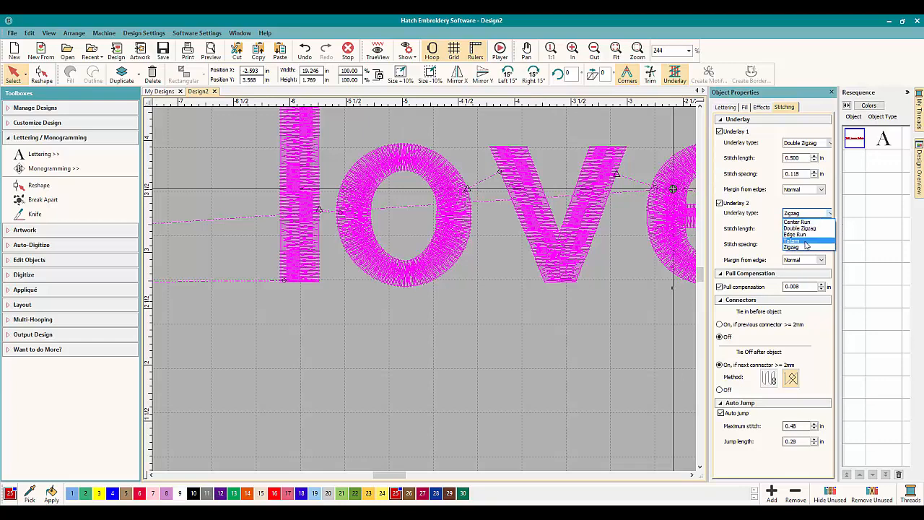
click(795, 234)
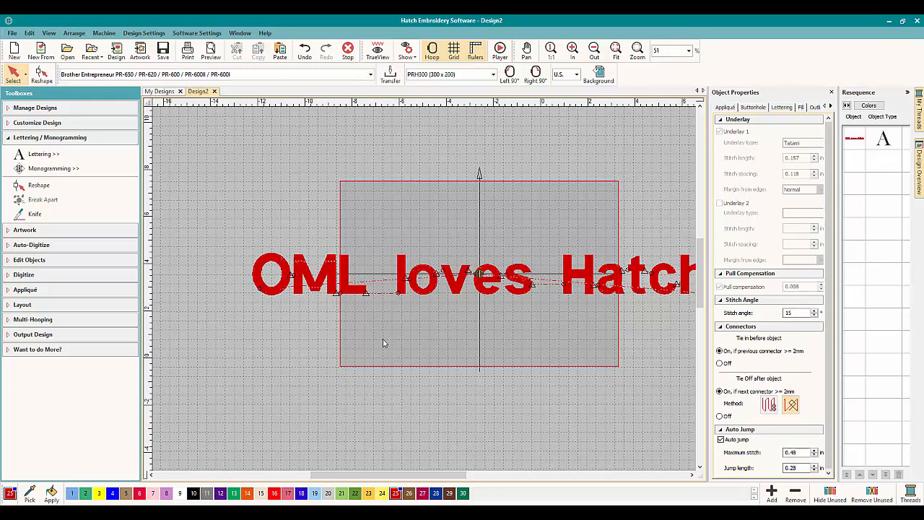
mouse_move(408, 328)
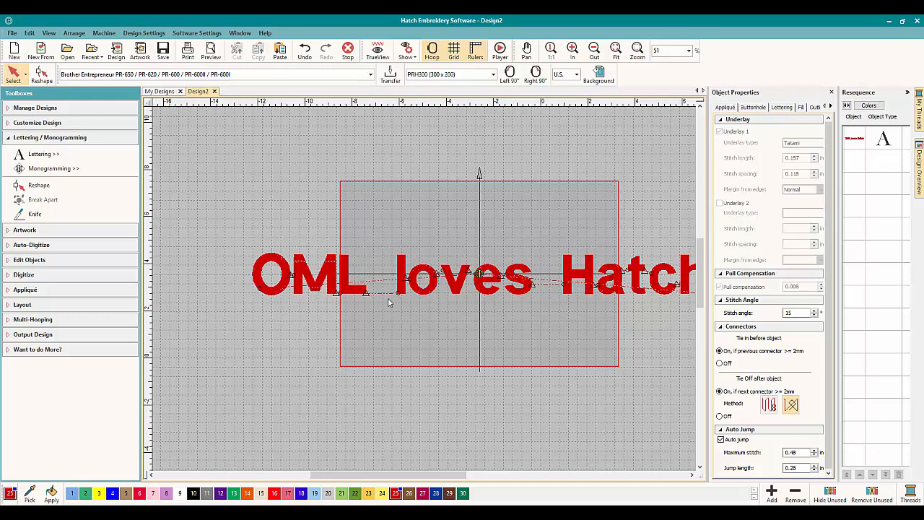
mouse_move(367, 331)
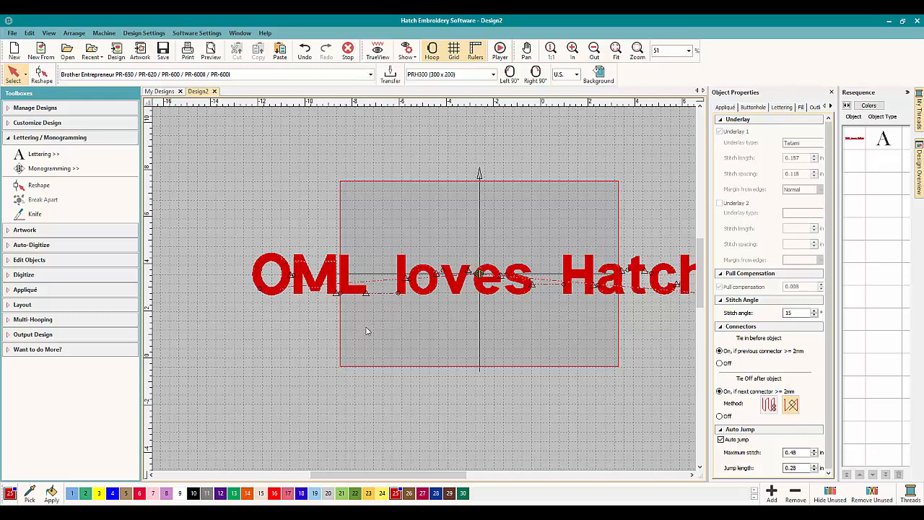
mouse_move(364, 338)
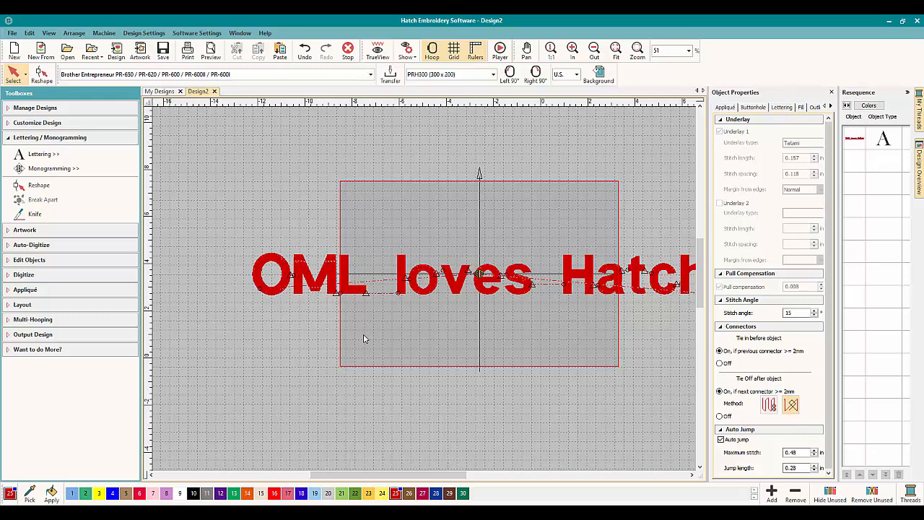
mouse_move(391, 305)
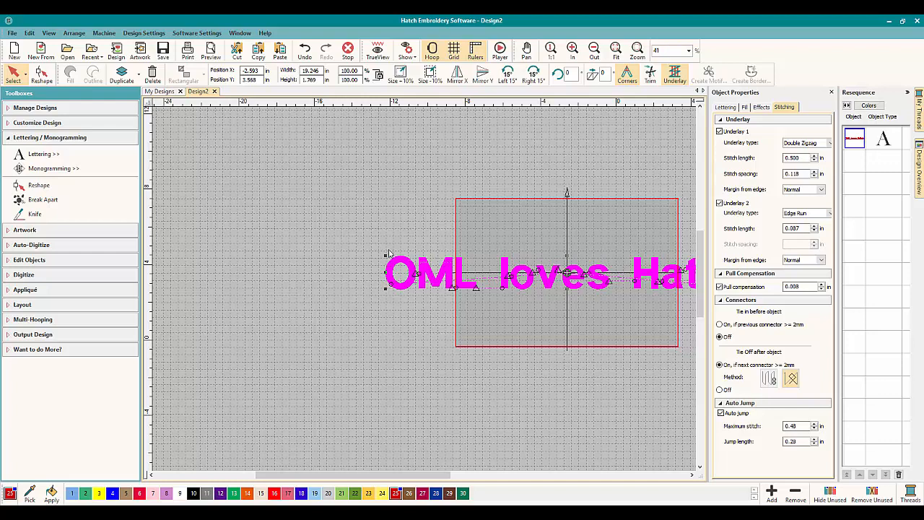
mouse_move(390, 234)
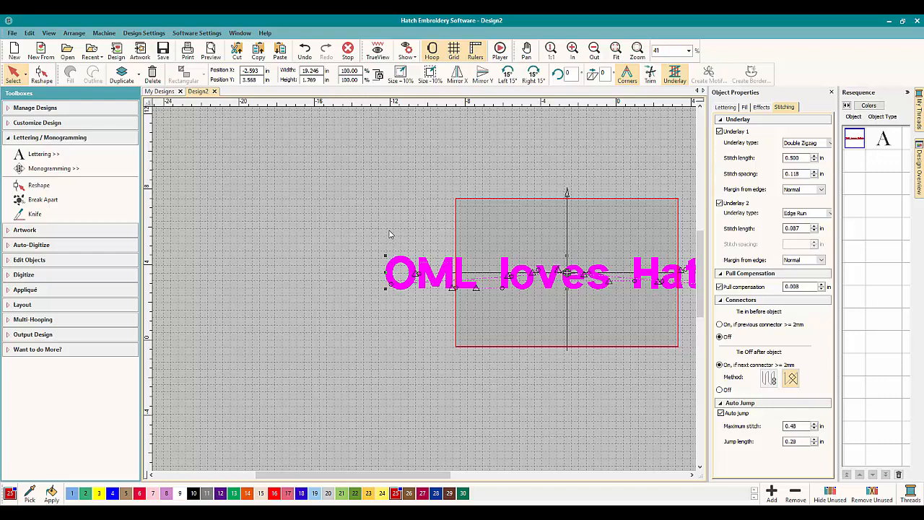
mouse_move(381, 423)
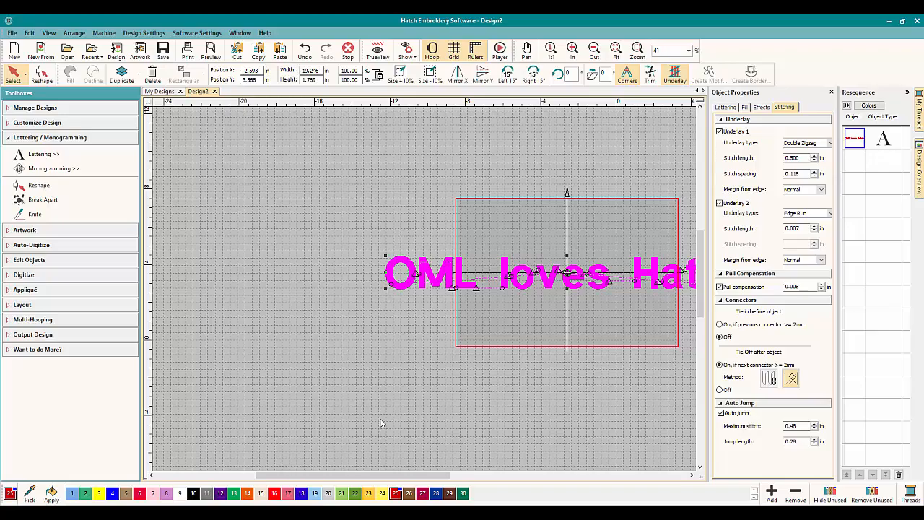